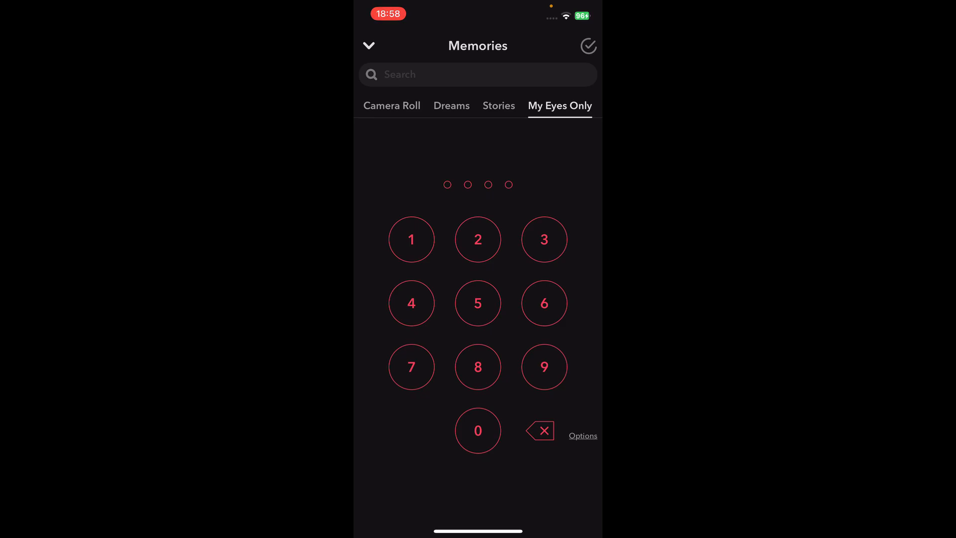
Reach the account-password prompt via Options, Forgot Passcode on the My Eyes Only screen.
{"action": "left_click", "coordinate": [583, 437]}
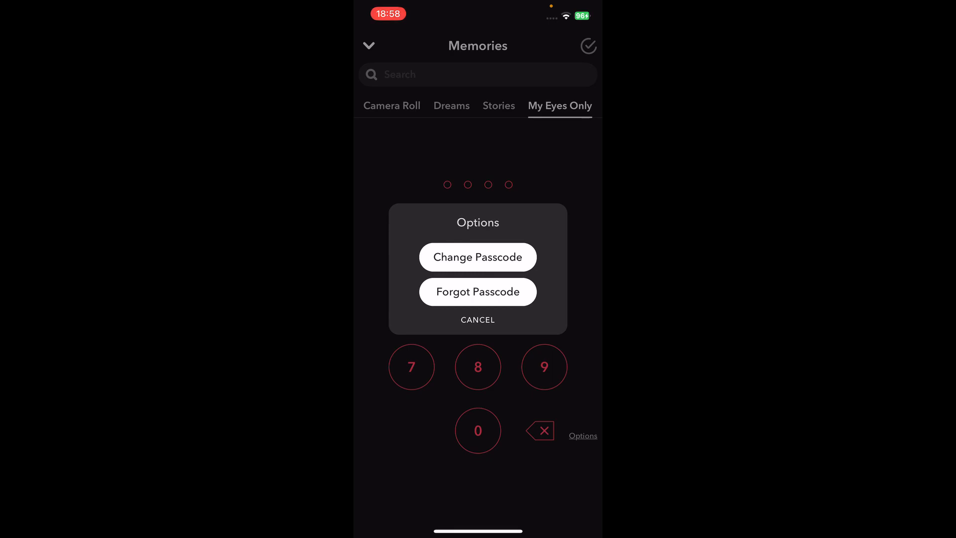
{"action": "left_click", "coordinate": [478, 257]}
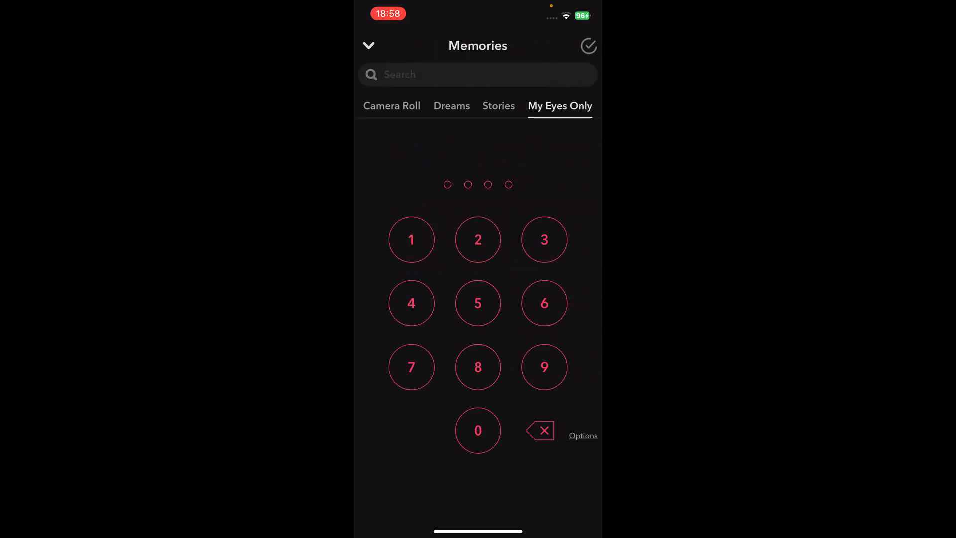
{"action": "left_click", "coordinate": [583, 436]}
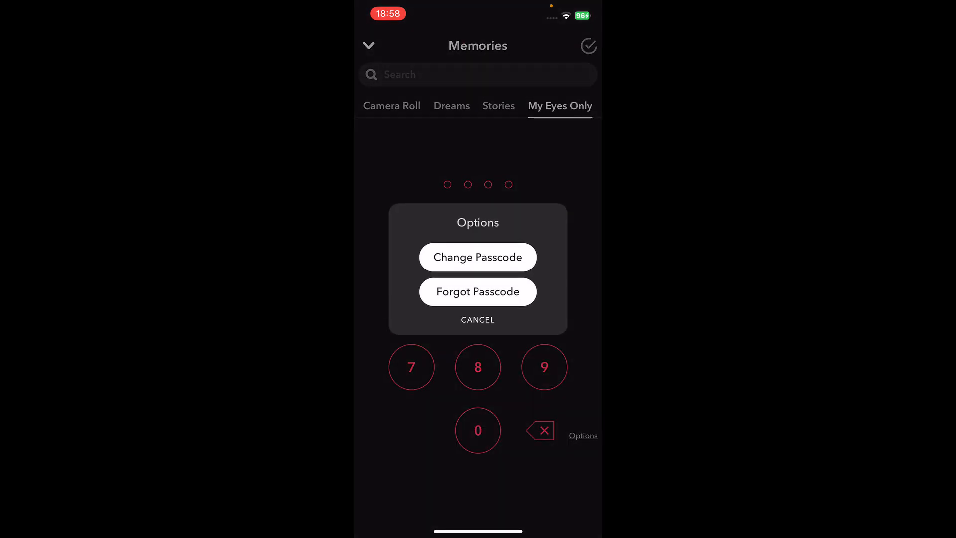
{"action": "left_click", "coordinate": [478, 292]}
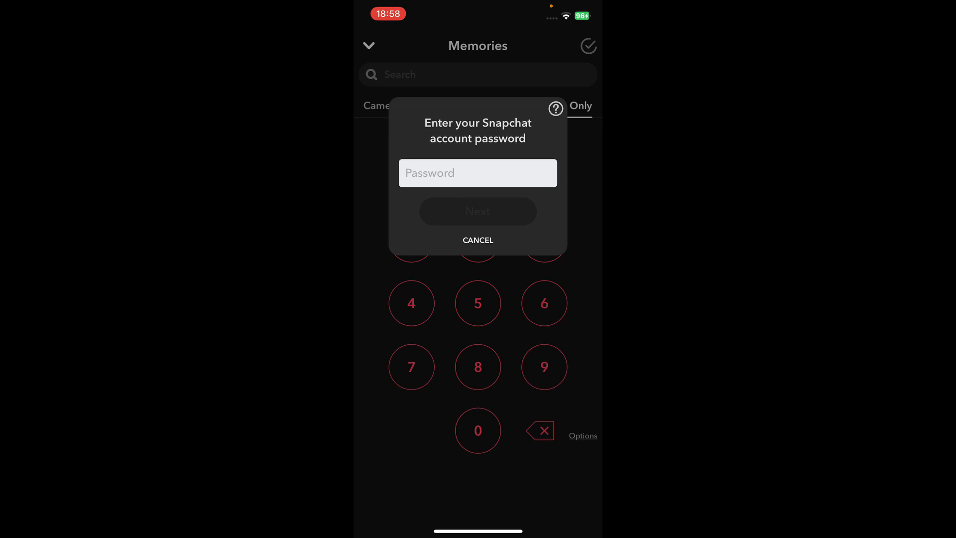
Cancel the account-password prompt to return to the empty My Eyes Only keypad.
{"action": "left_click", "coordinate": [478, 240]}
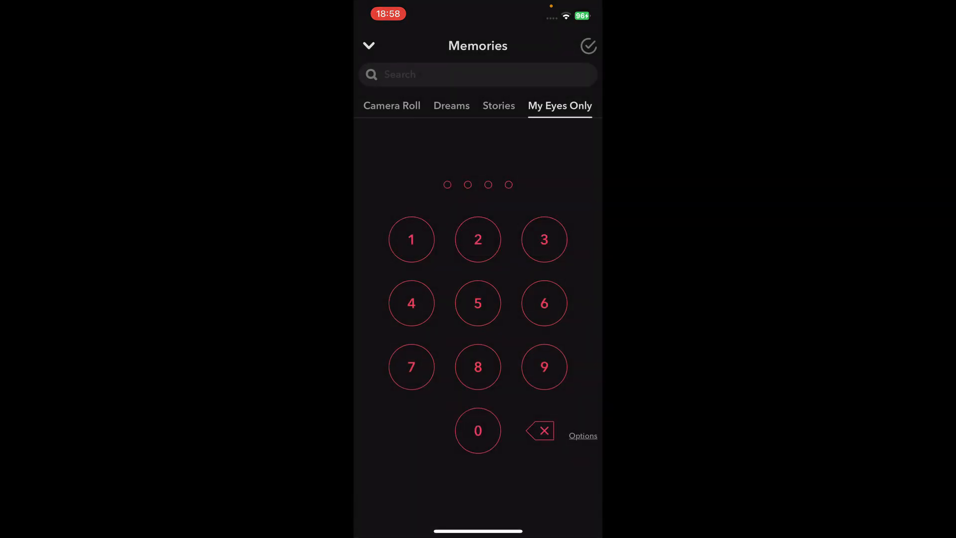